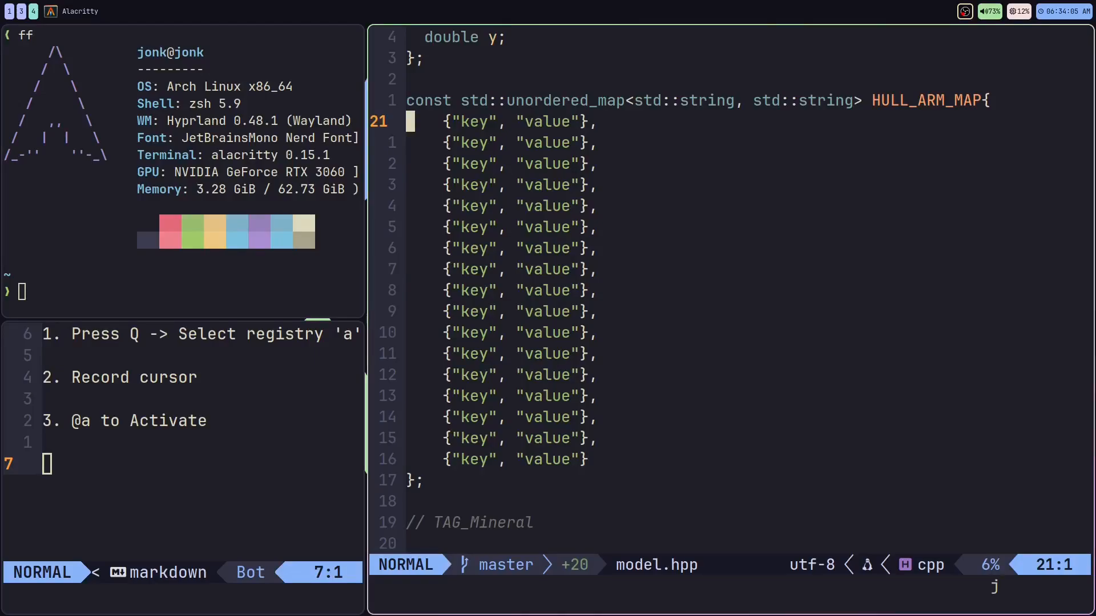
pyautogui.moveTo(503, 13)
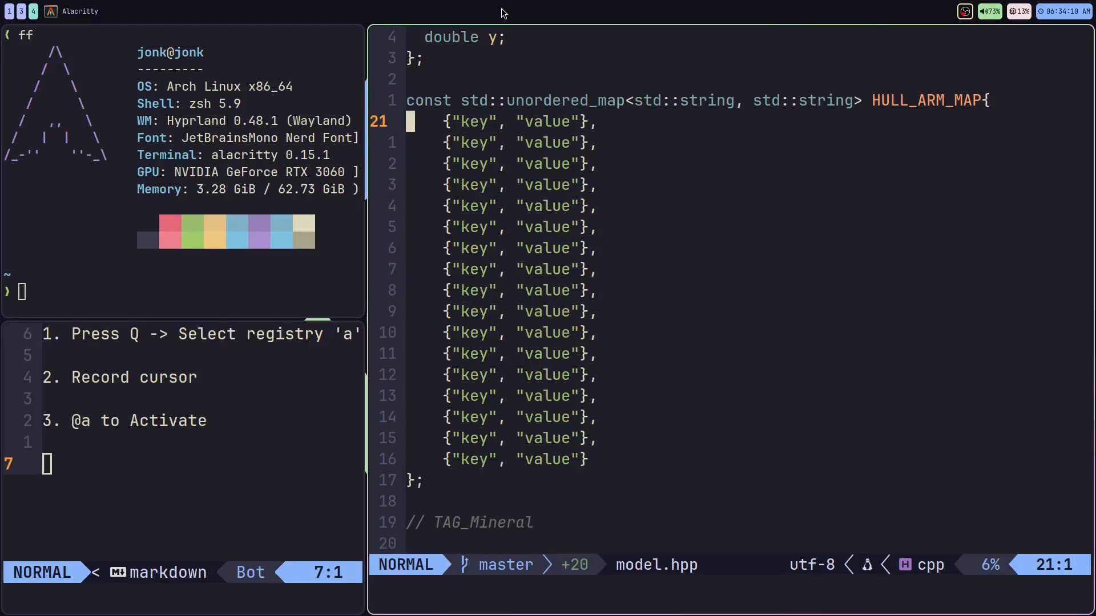
# Record macro a that swaps the first entry to {"value", "key"} and moves down a line
pyautogui.press('j')
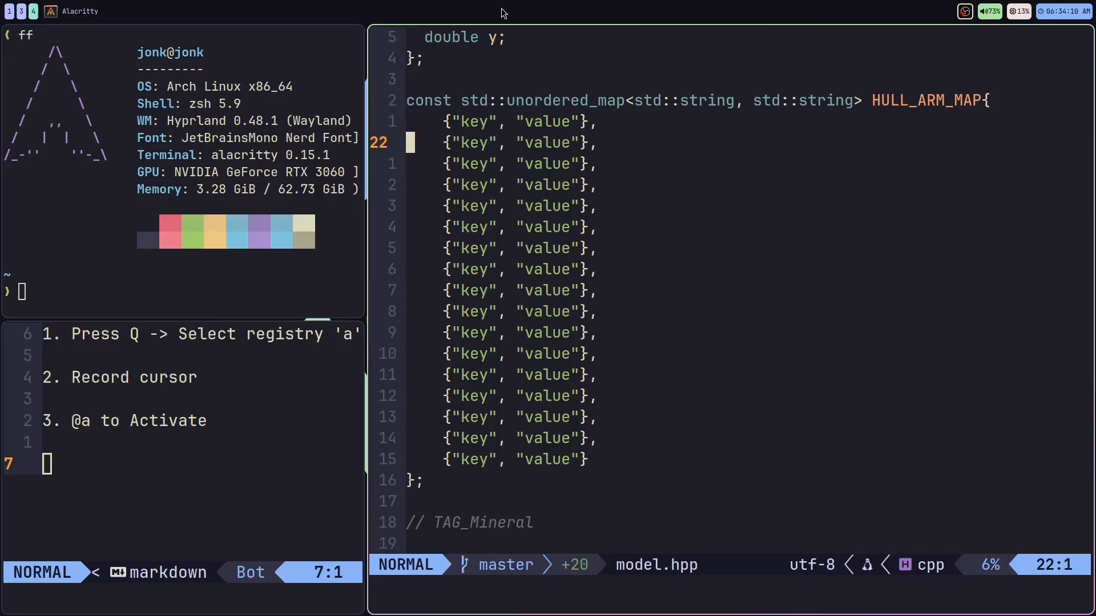
pyautogui.press('k')
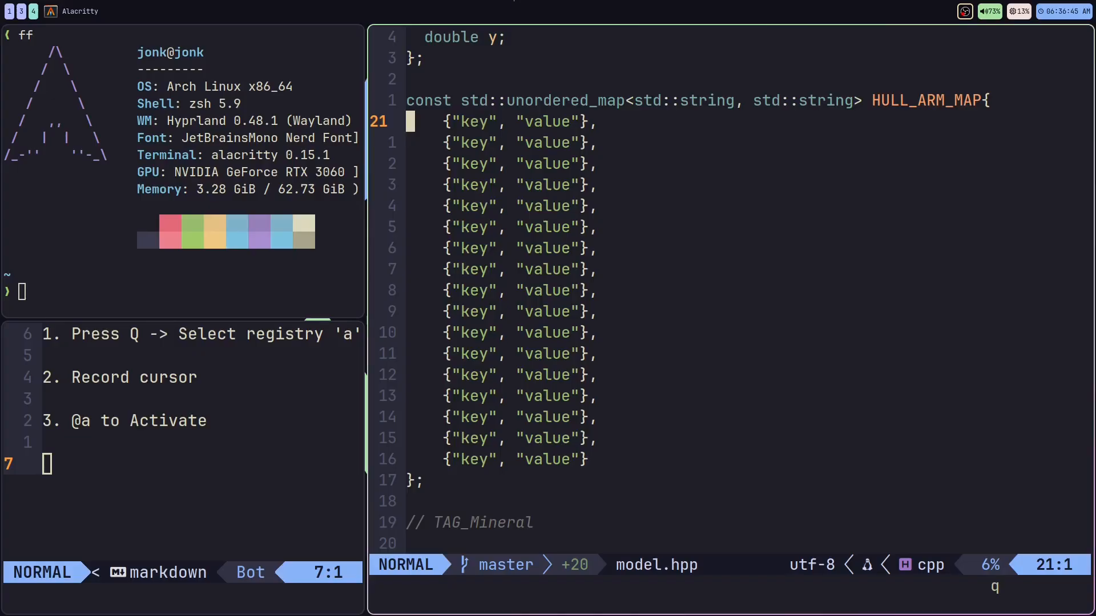
pyautogui.moveTo(513, 7)
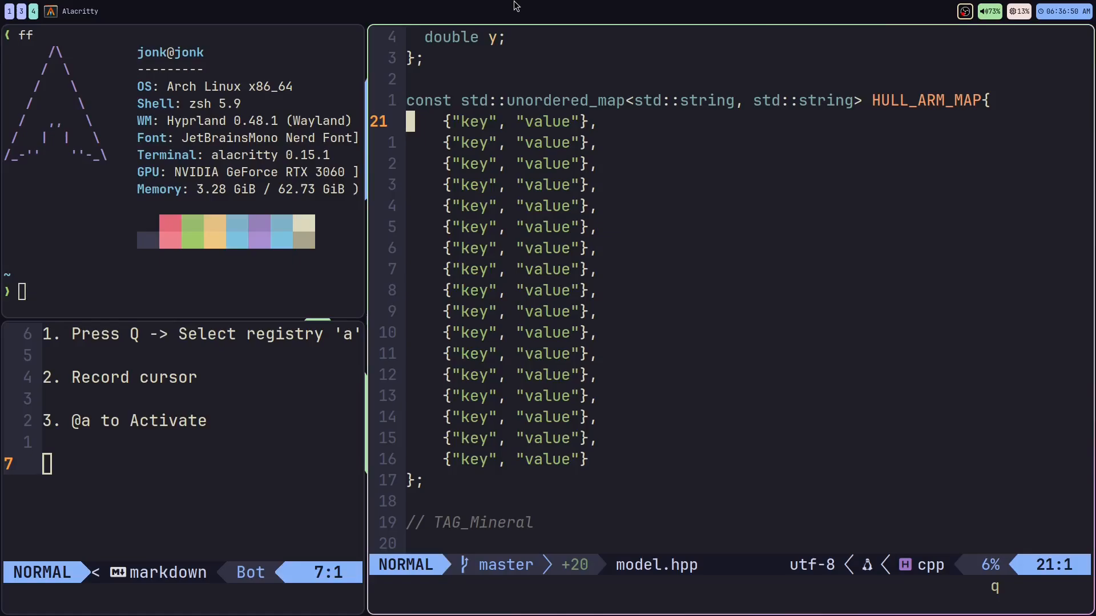
pyautogui.press('q')
pyautogui.write(', "key"')
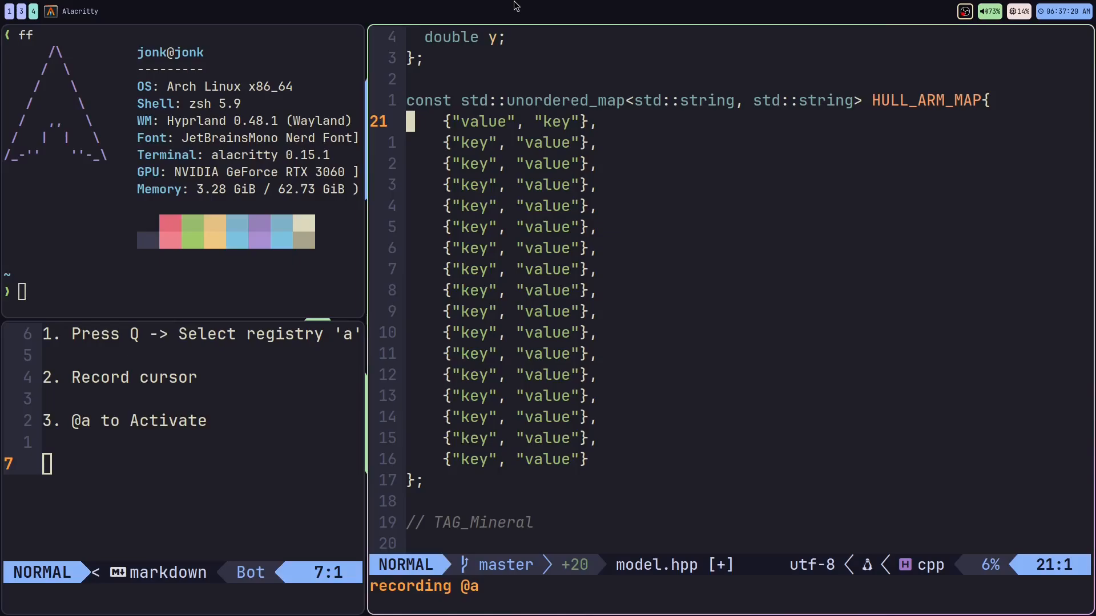
pyautogui.press('j')
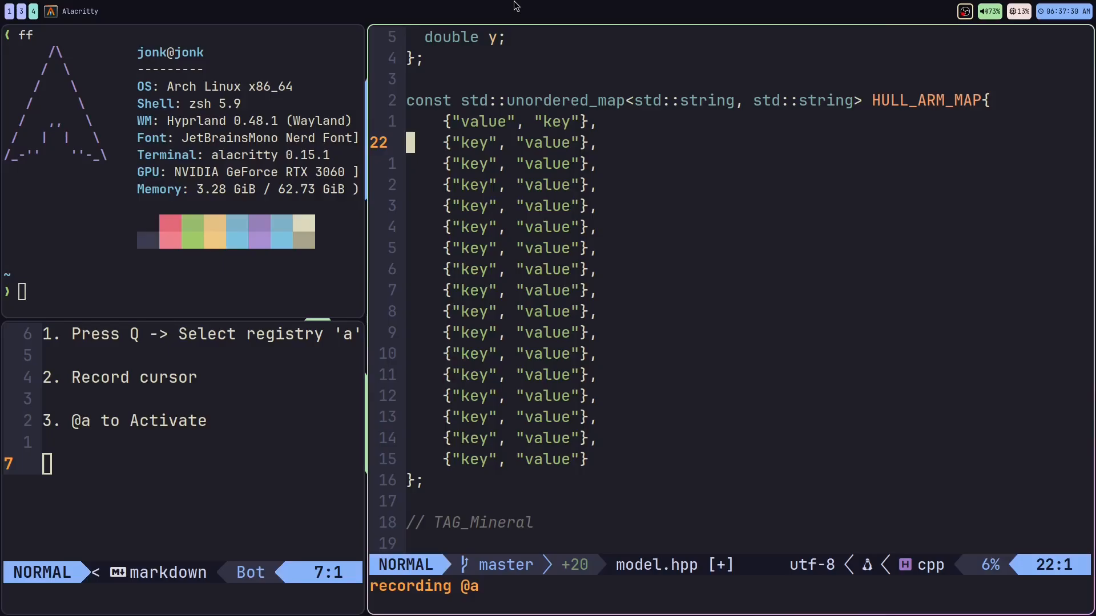
pyautogui.press('q')
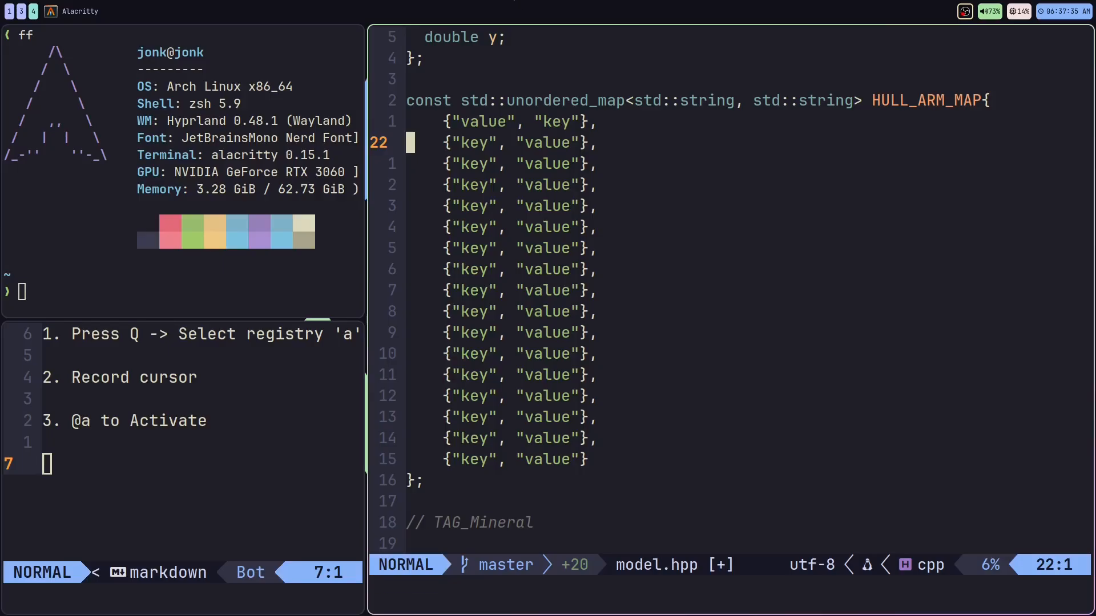
pyautogui.moveTo(514, 7)
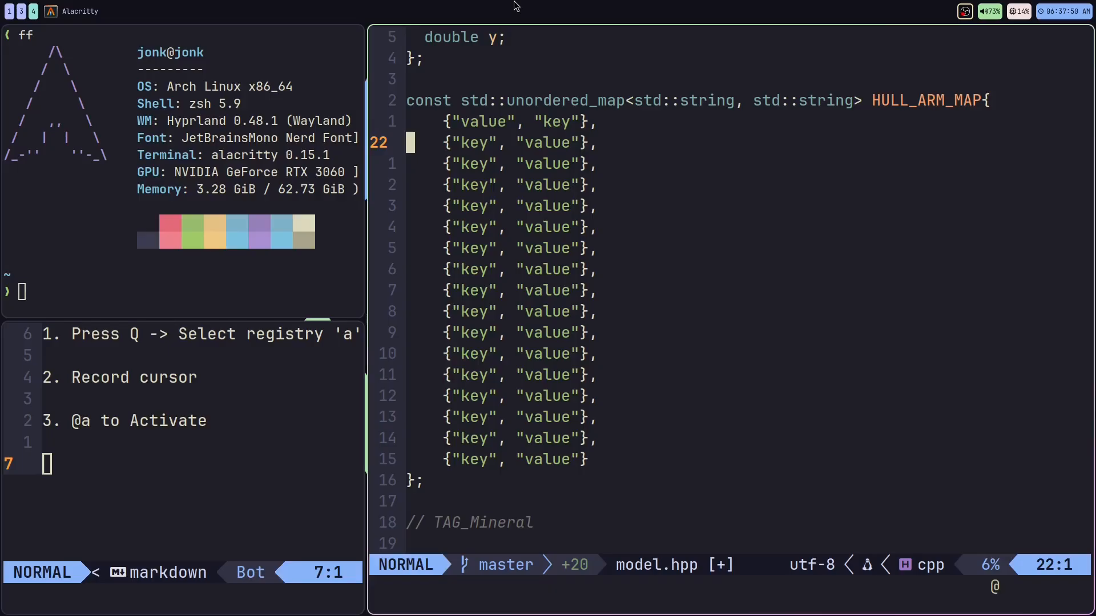
# Undo the recorded swap so the first entry reads {"key", "value"} again
pyautogui.press('j')
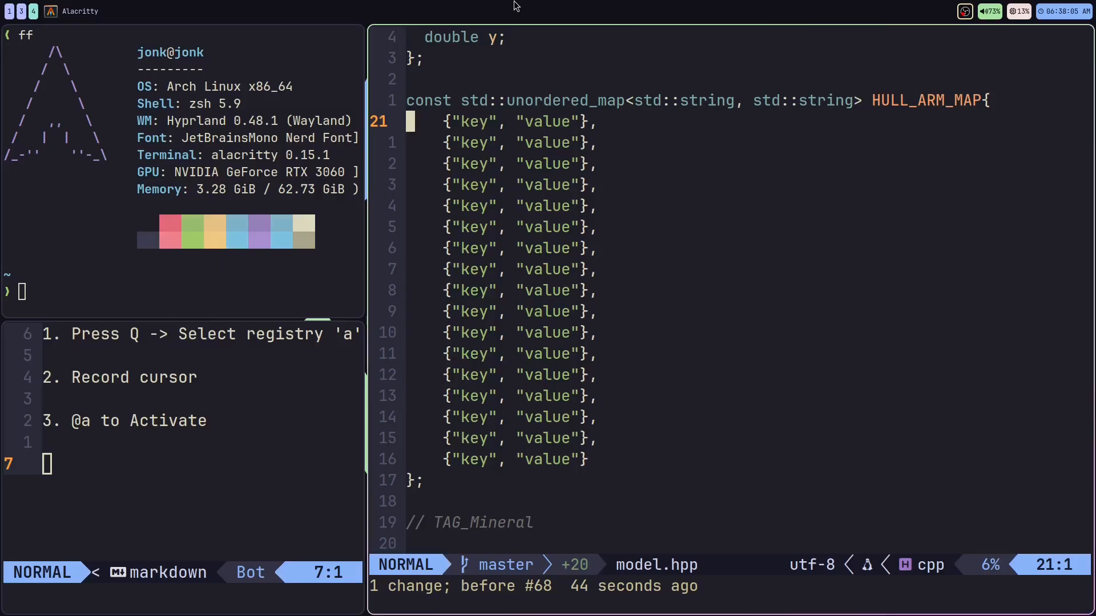
# Replay macro a 17 times so every HULL_ARM_MAP entry reads {"value", "key"}
pyautogui.write('17@a')
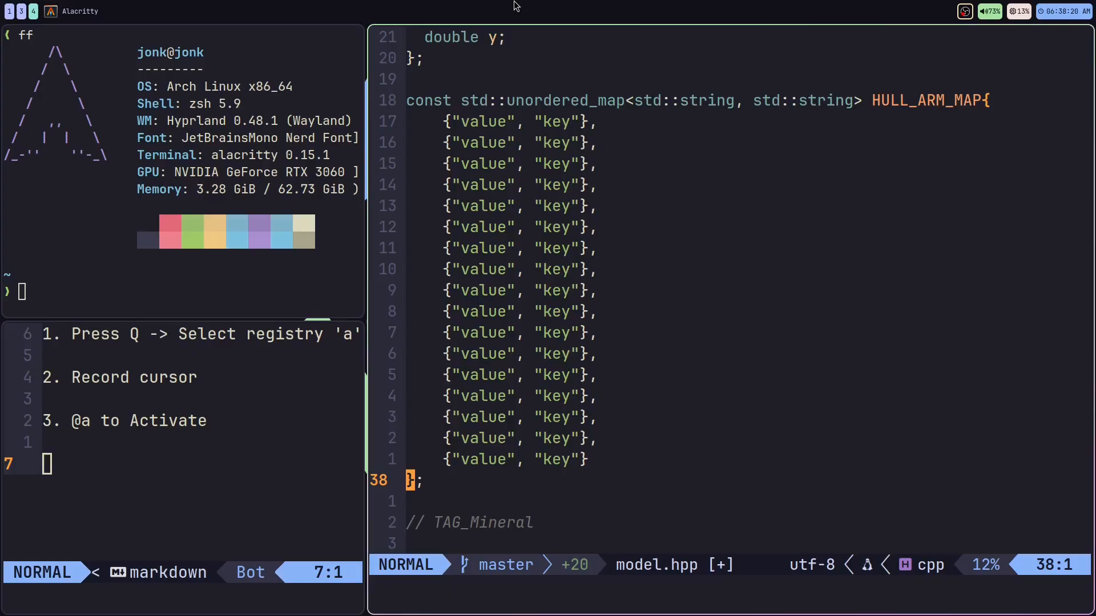
pyautogui.press('k')
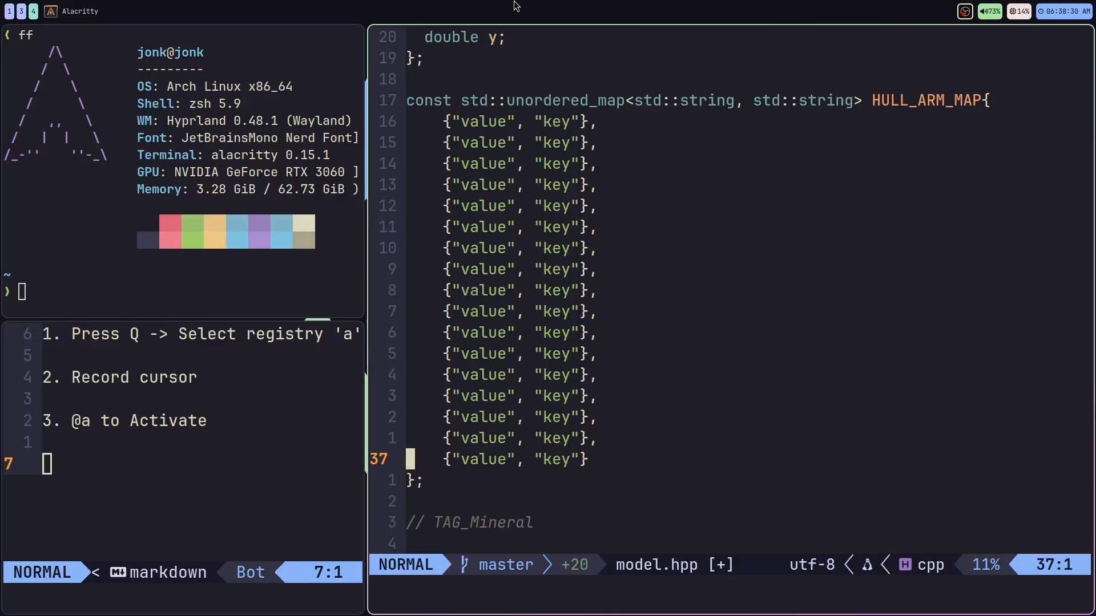
pyautogui.press('k')
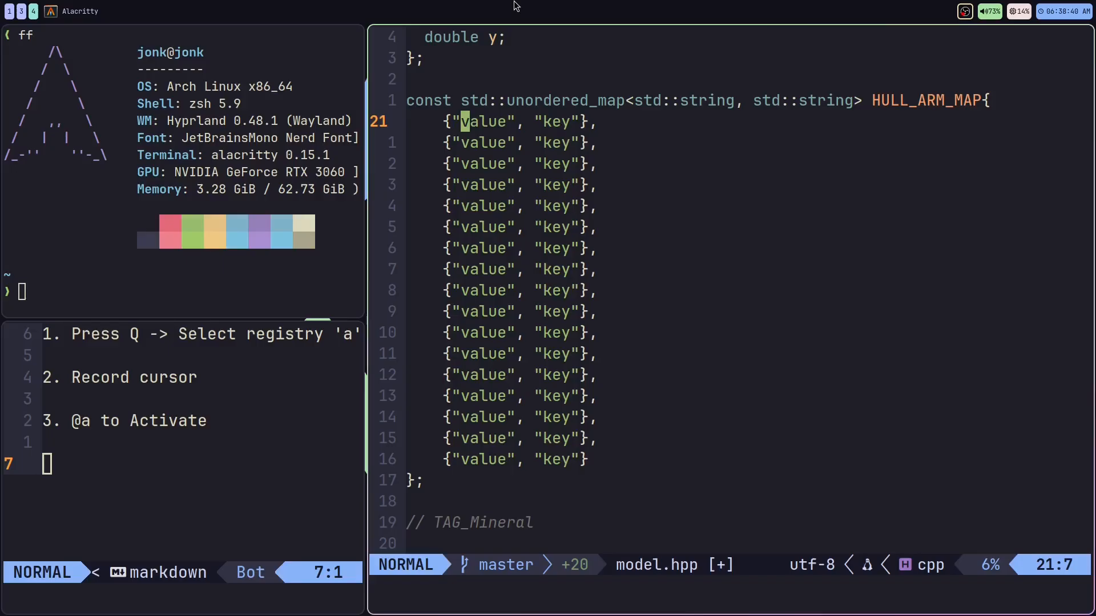
pyautogui.press('0')
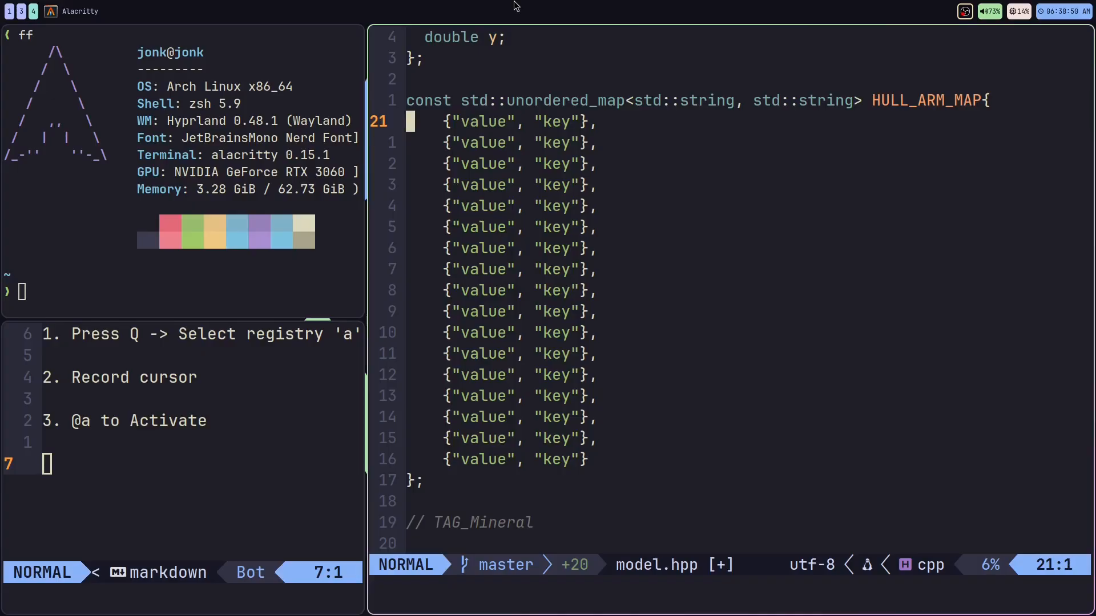